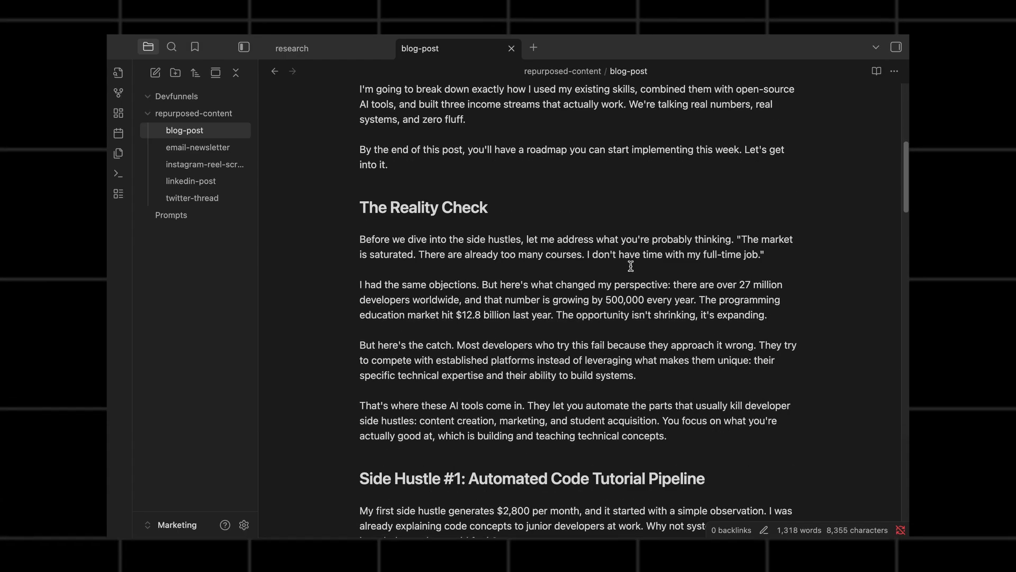
- View the email-newsletter and instagram-reel-scripts notes under repurposed-content in the sidebar
click(198, 147)
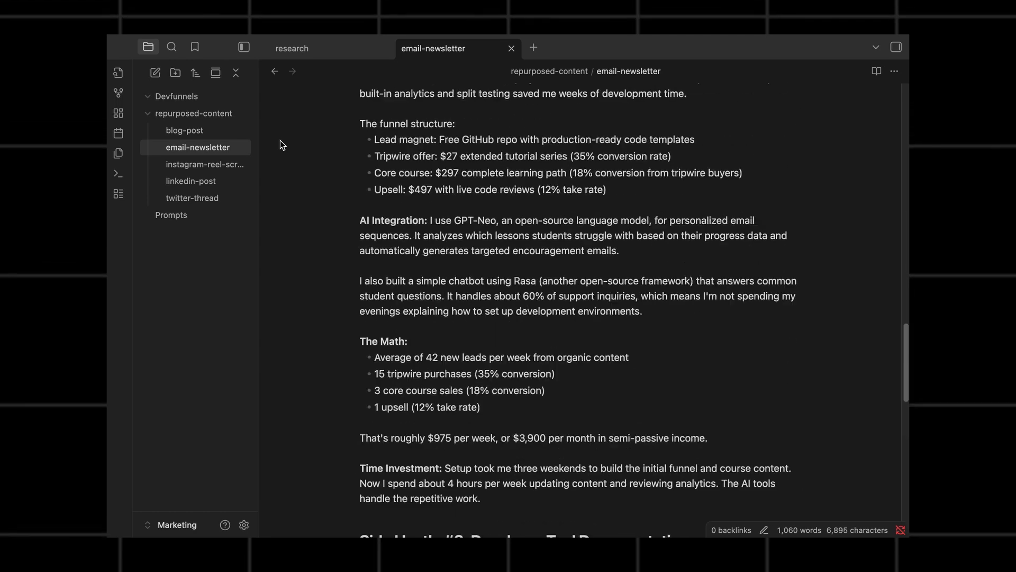
click(204, 164)
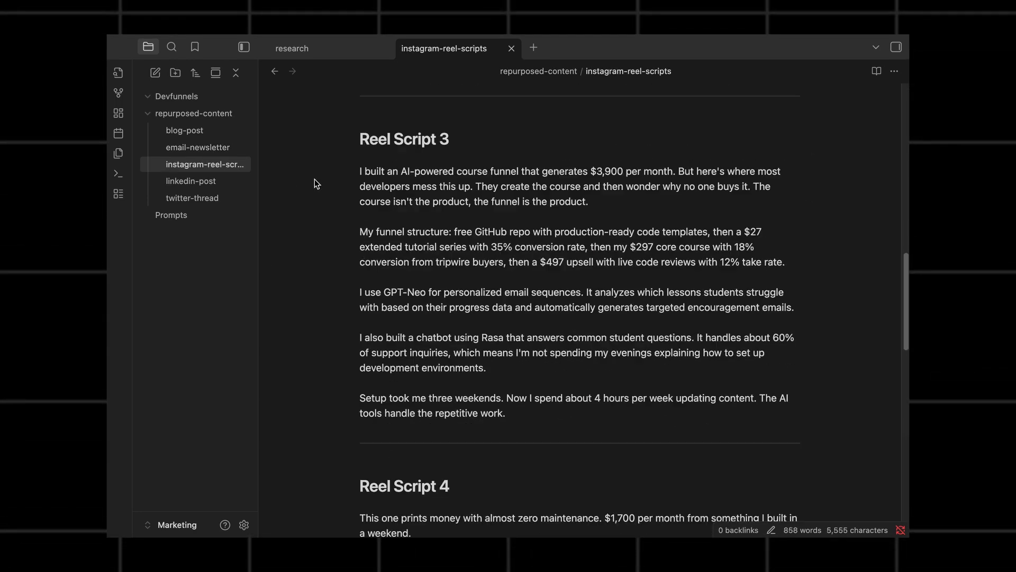
click(191, 181)
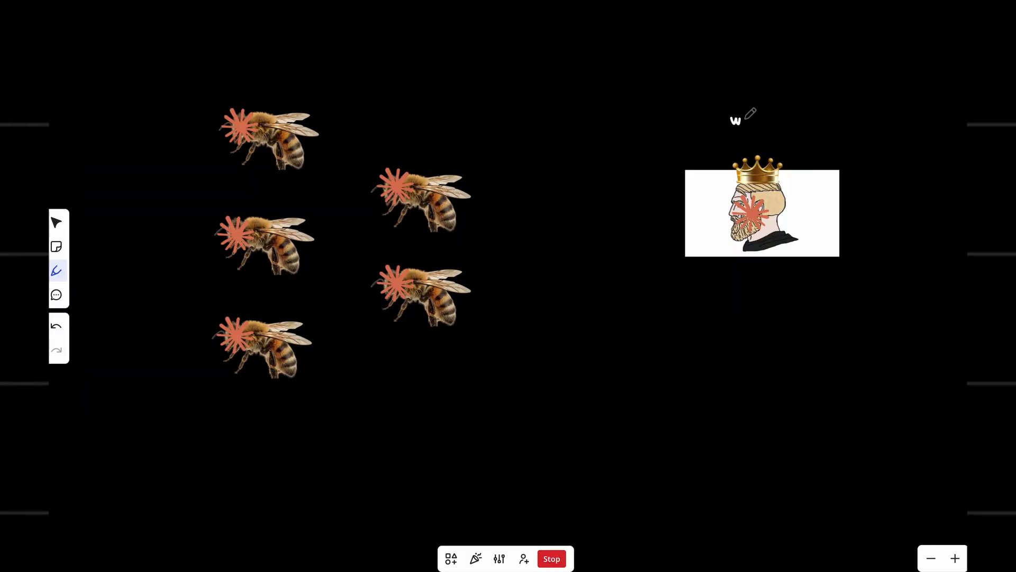
- Handwrite marks on the bee sketch above the crowned leader figure
text(orl)
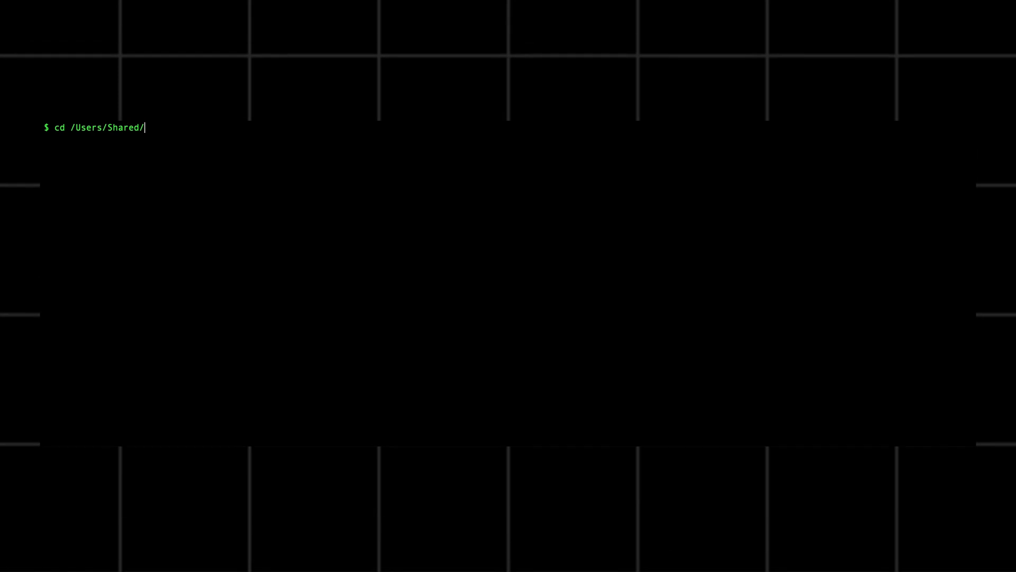
- Run cd /Users/Shared/ to enter the shared users directory
key(Return)
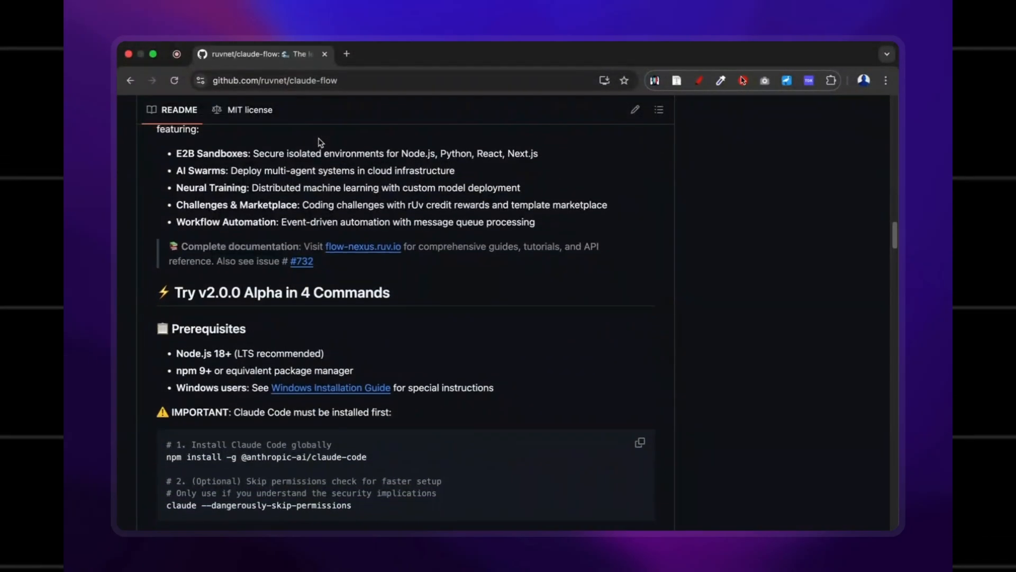
- Scroll the claude-flow README to the Instant Alpha Testing npx claude-flow@alpha init --force command
scroll(down, 3)
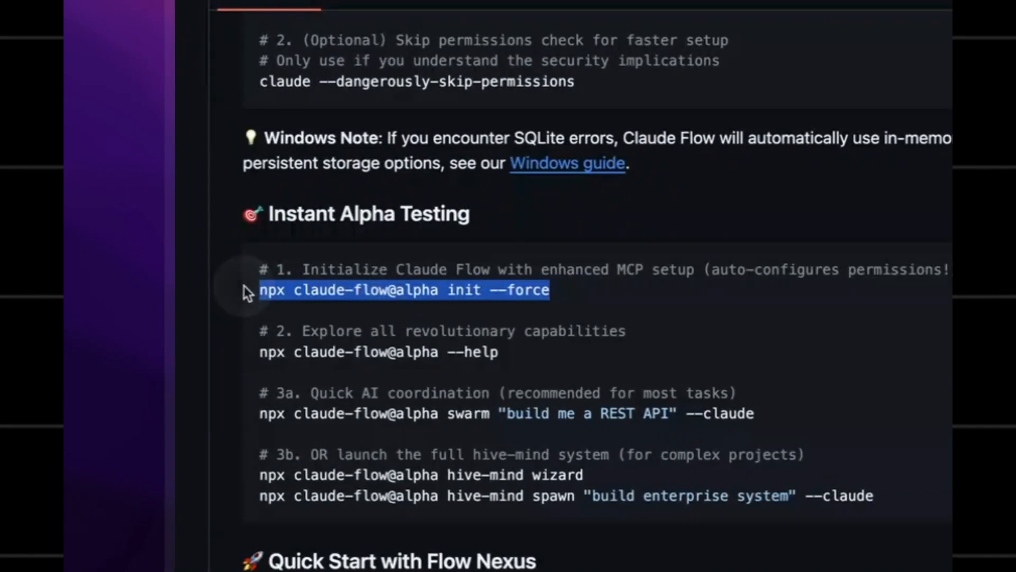
scroll(down, 3)
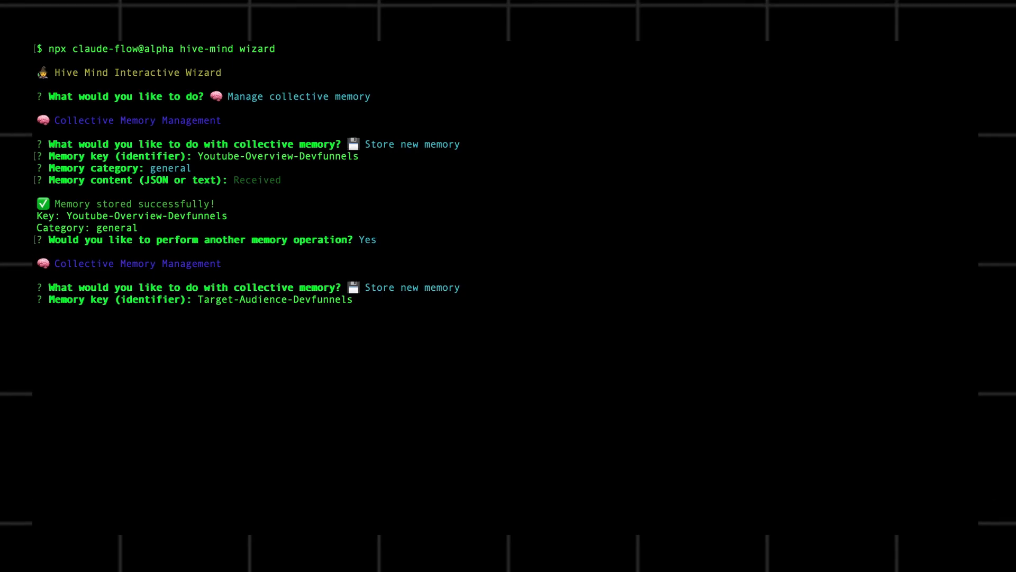
- Confirm the Target-Audience-Devfunnels key for the second collective memory entry
key(Return)
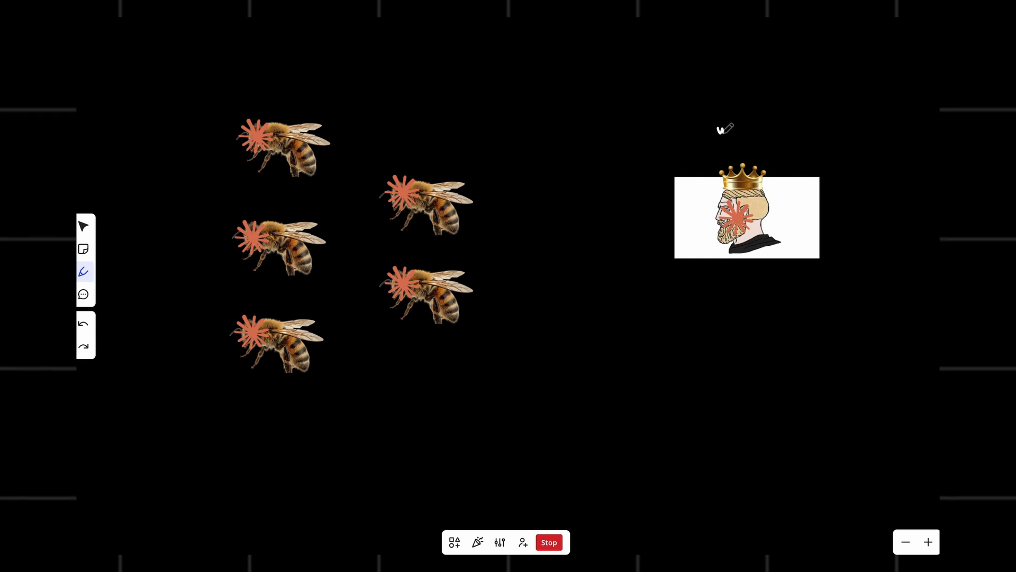
- Handwrite more text on the canvas above the crowned leader image
text(worl)
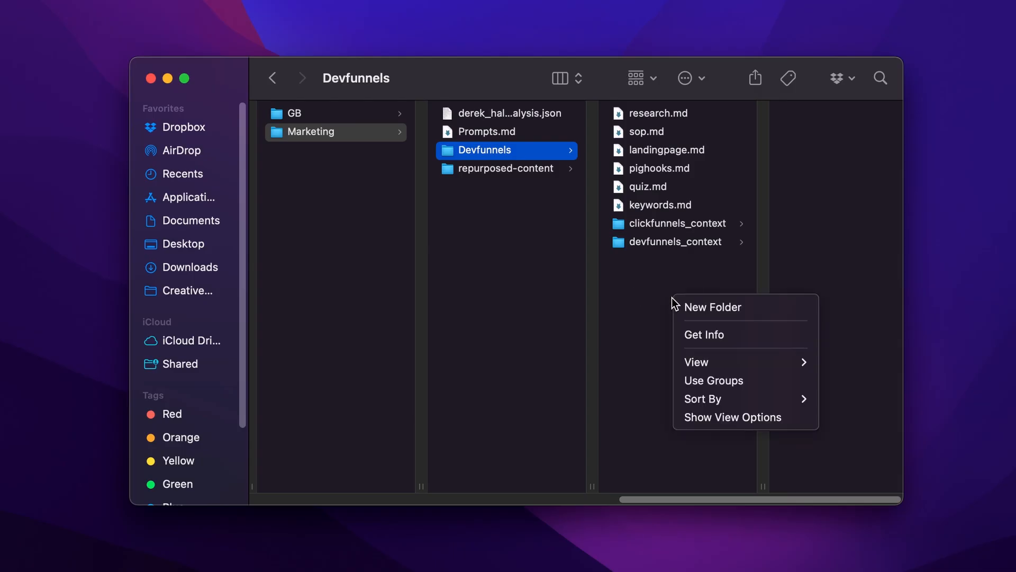
- Create a folder named prompts in Devfunnels for YT-SCRIPT.txt and the agent HTML files
click(712, 307)
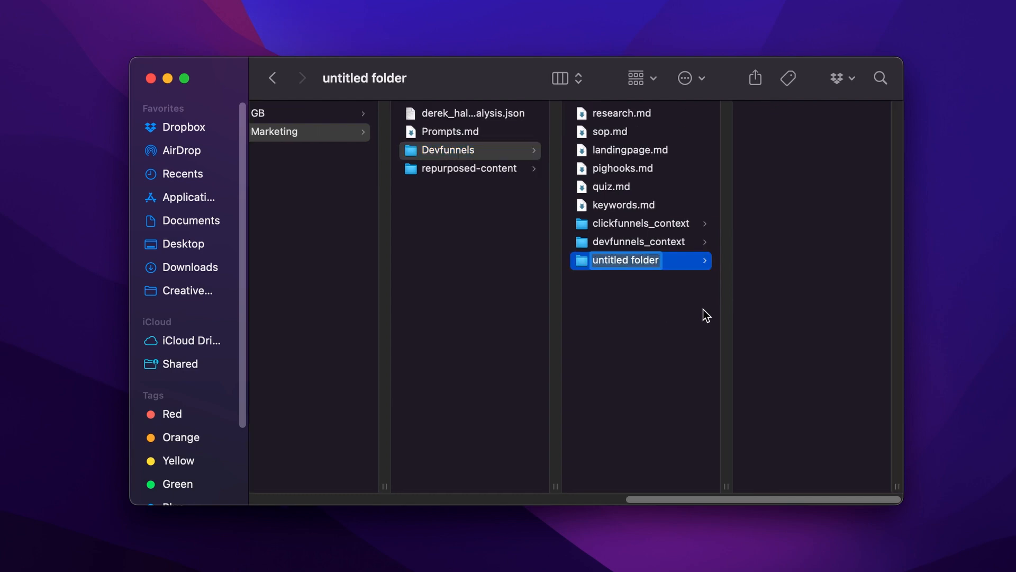
text(prompts)
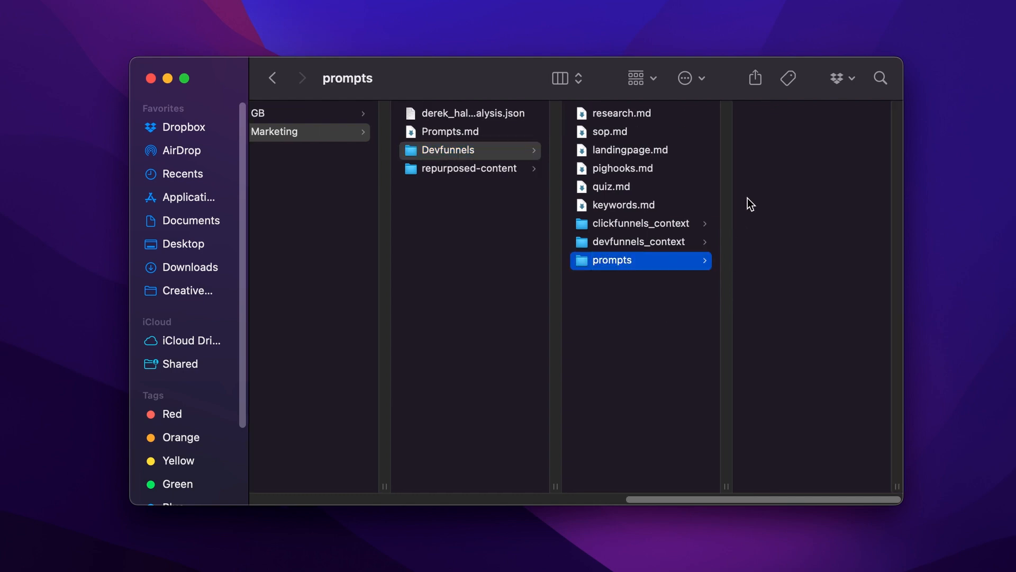
click(612, 261)
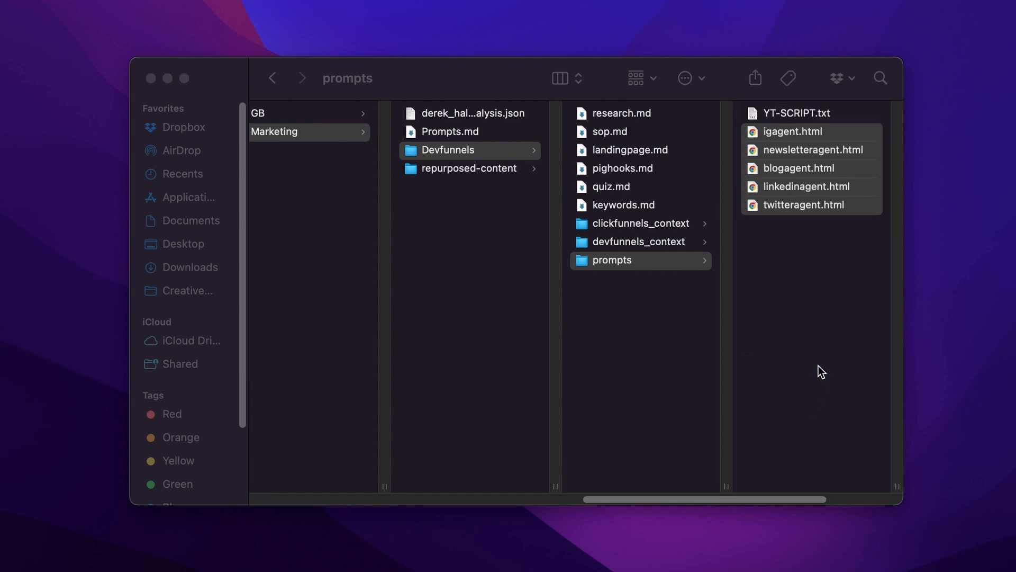
click(798, 113)
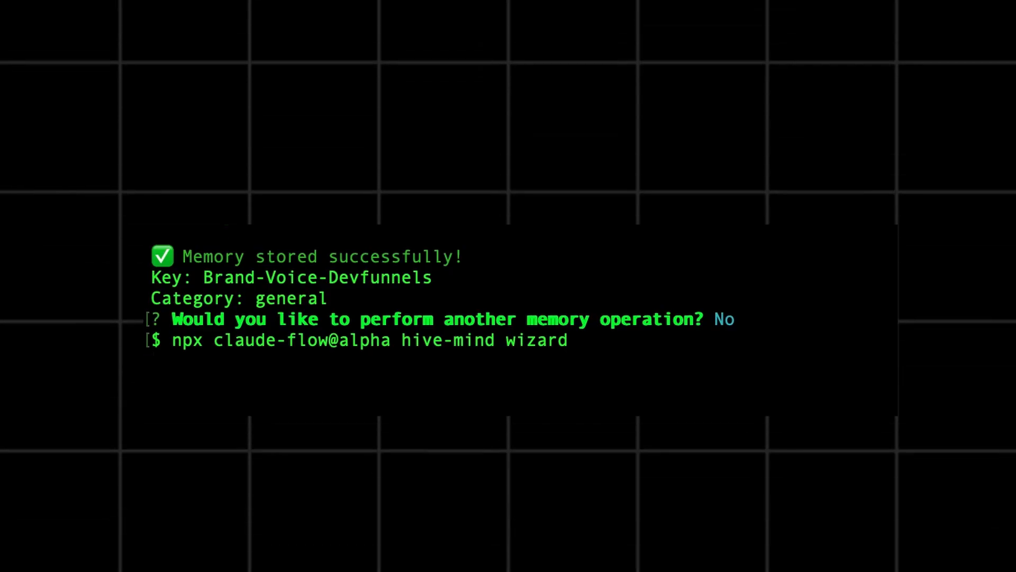
- Relaunch npx claude-flow@alpha hive-mind wizard after storing Brand-Voice-Devfunnels
key(Return)
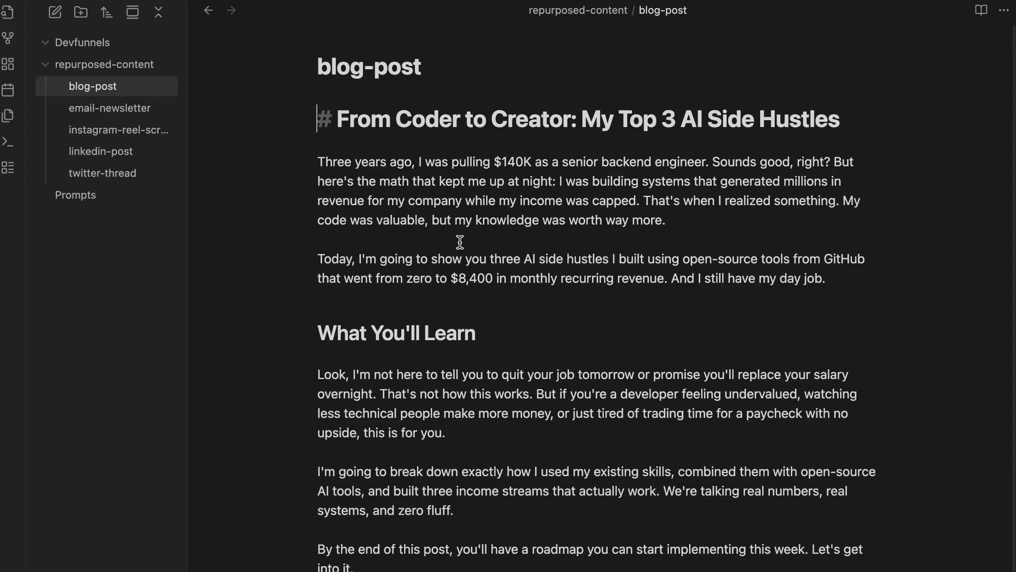
- Scroll the blog post, then view the instagram-reel-scripts, linkedin-post and twitter-thread notes
scroll(down, 3)
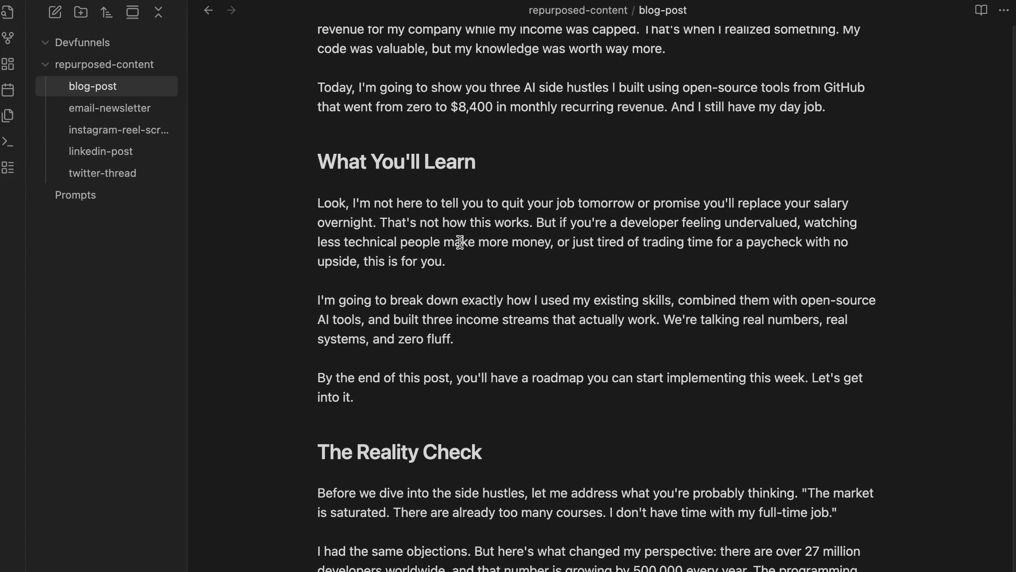
click(119, 129)
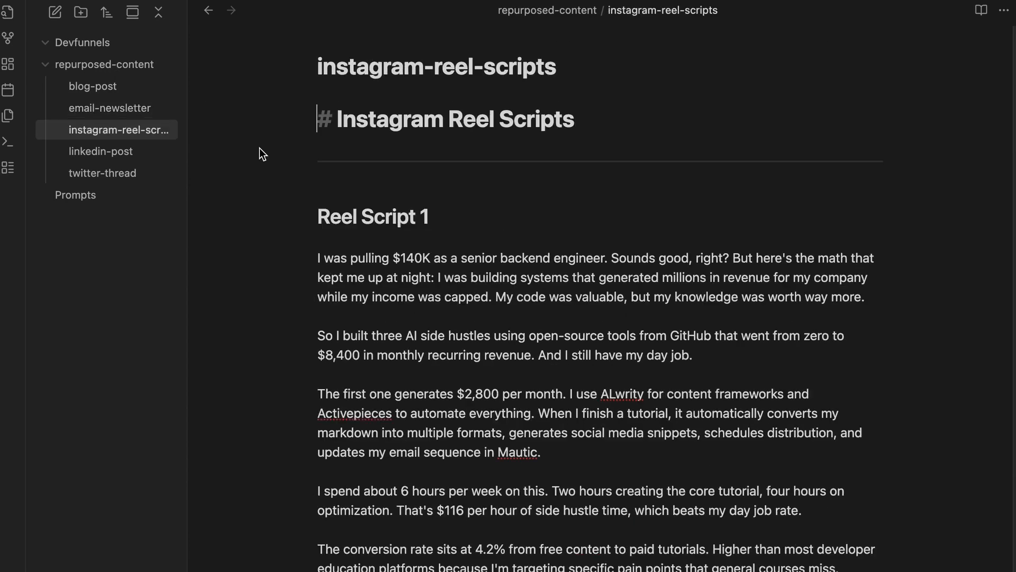
click(100, 152)
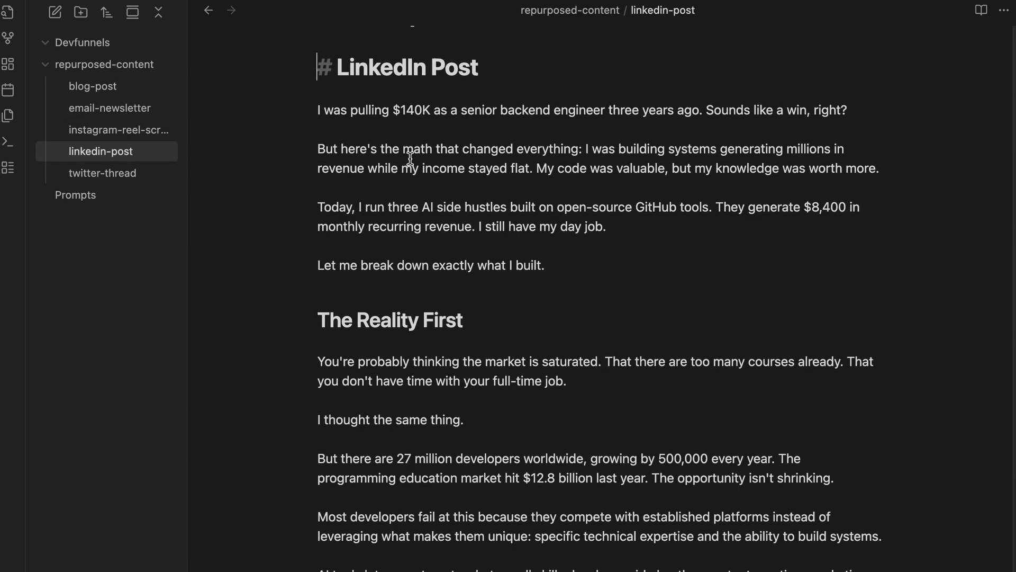
click(102, 173)
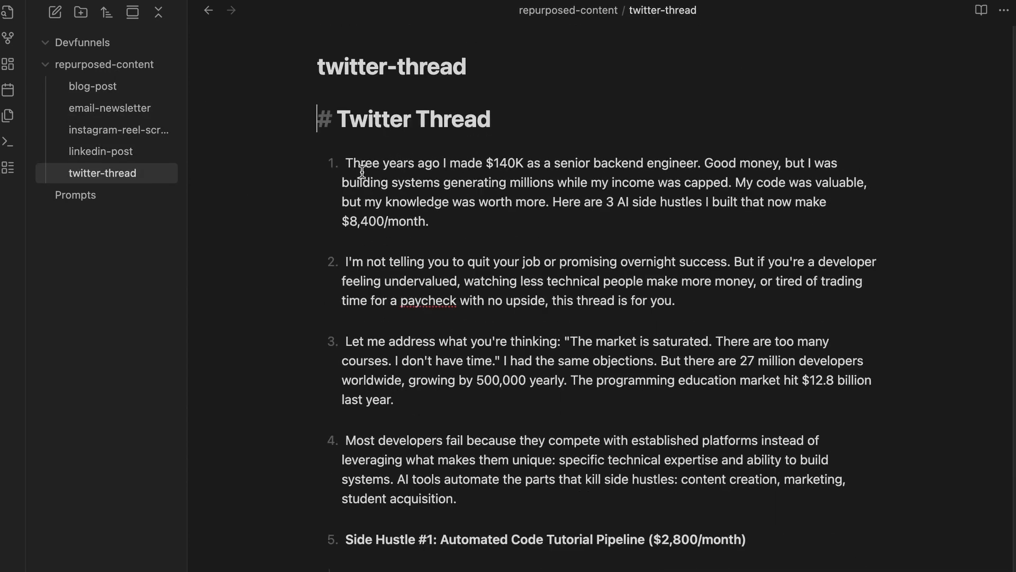